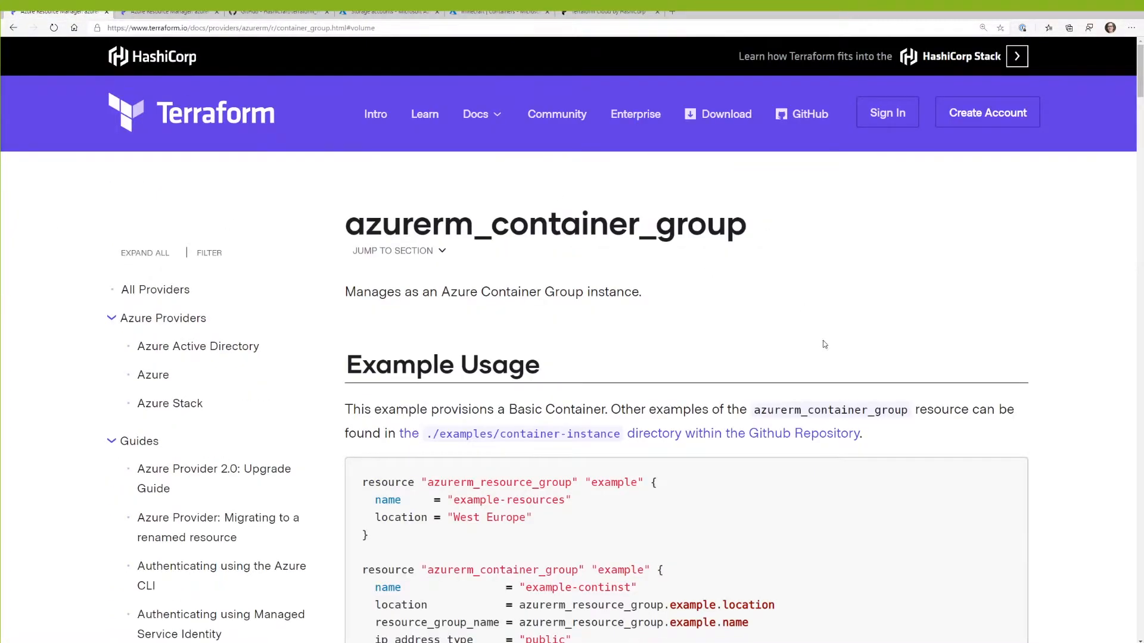
Scroll the azurerm_container_group docs to the volume block arguments: name, mount path, storage account, key, share.
scroll("down", 3)
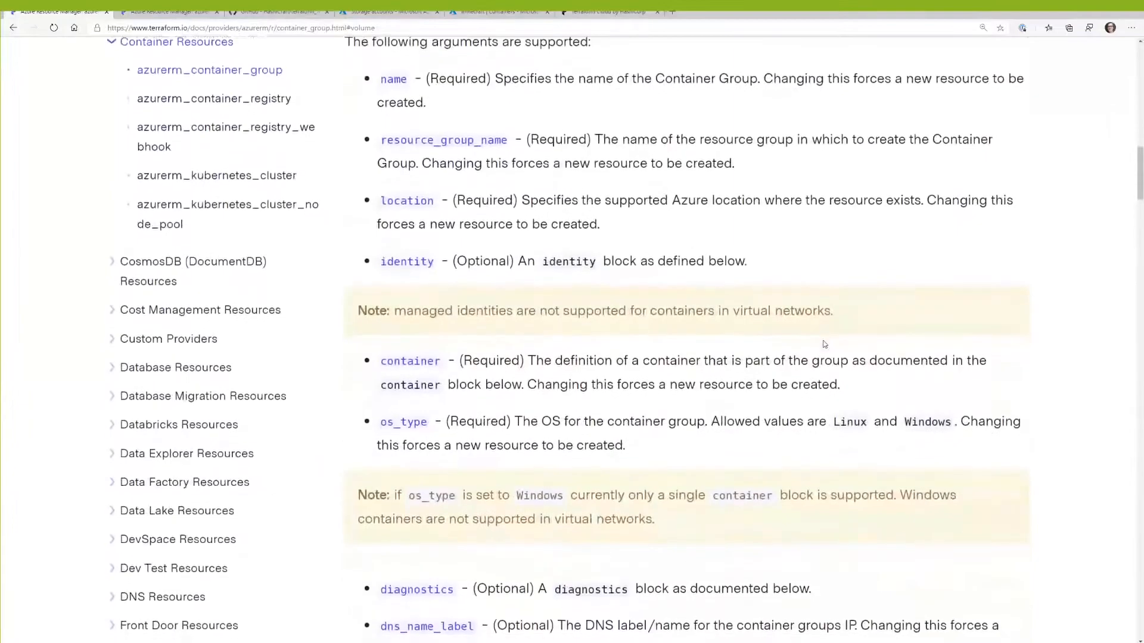
scroll("down", 3)
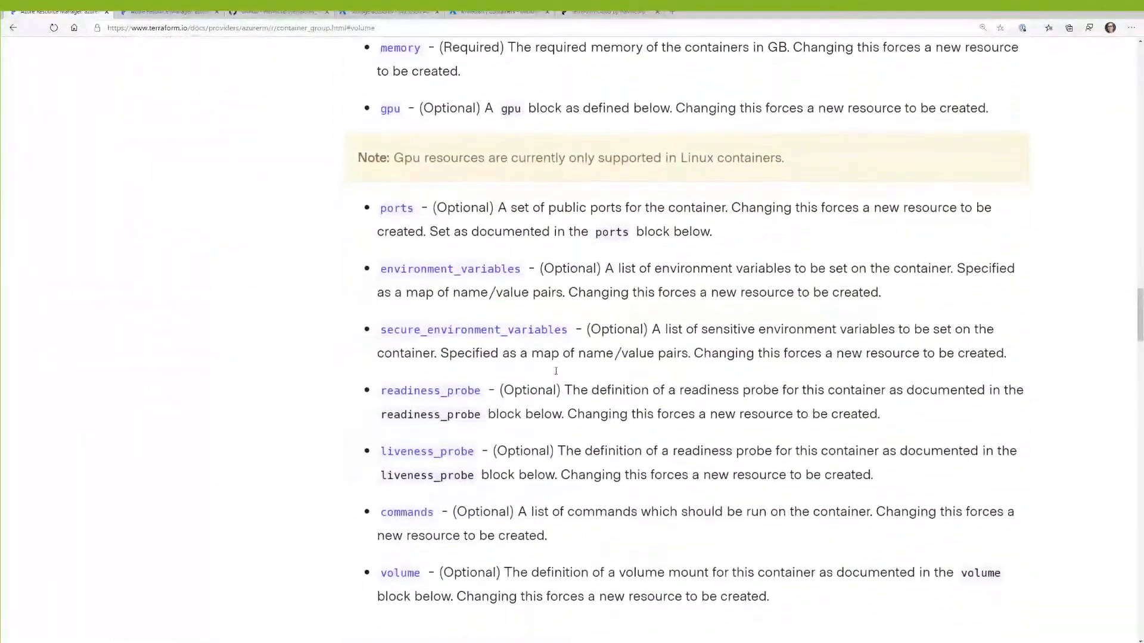
scroll("down", 3)
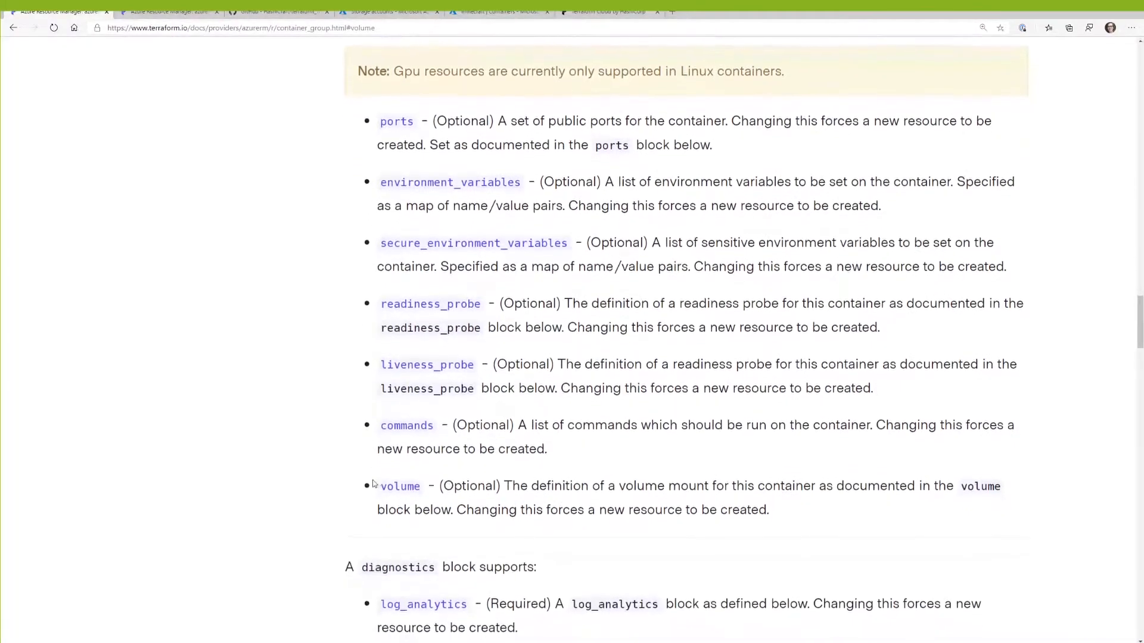
scroll("down", 3)
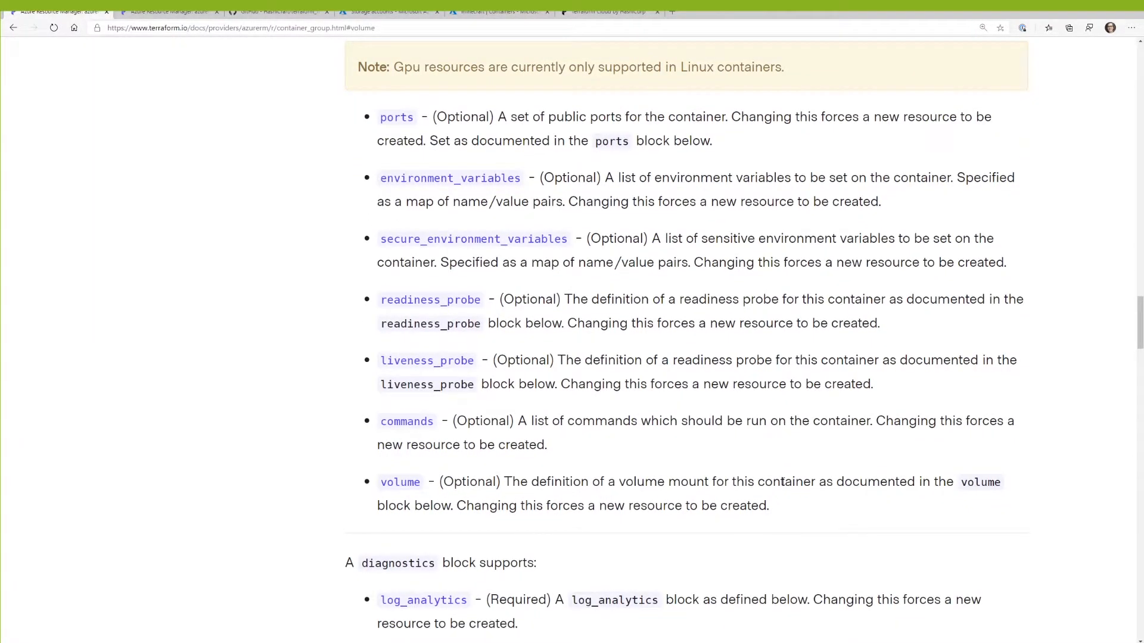
scroll("down", 3)
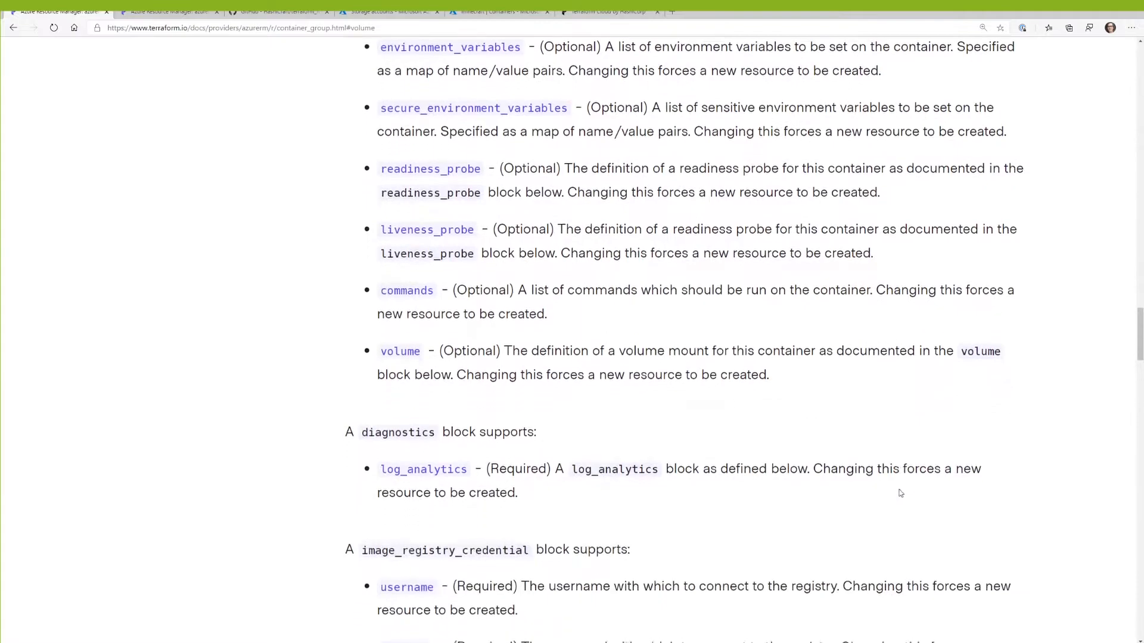
scroll("down", 3)
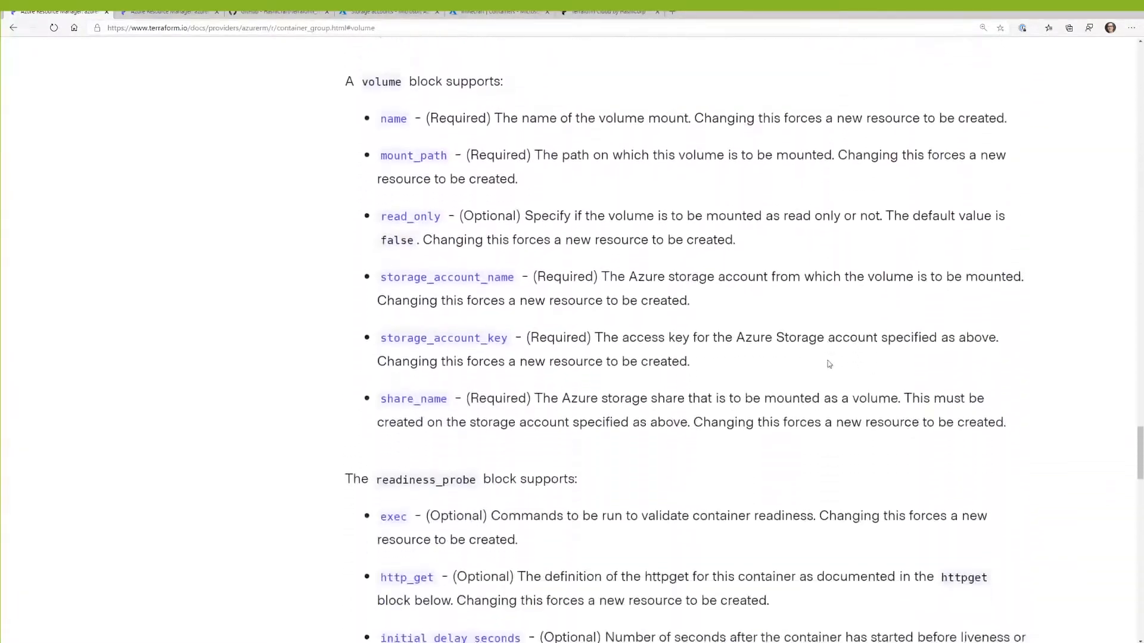
scroll("down", 3)
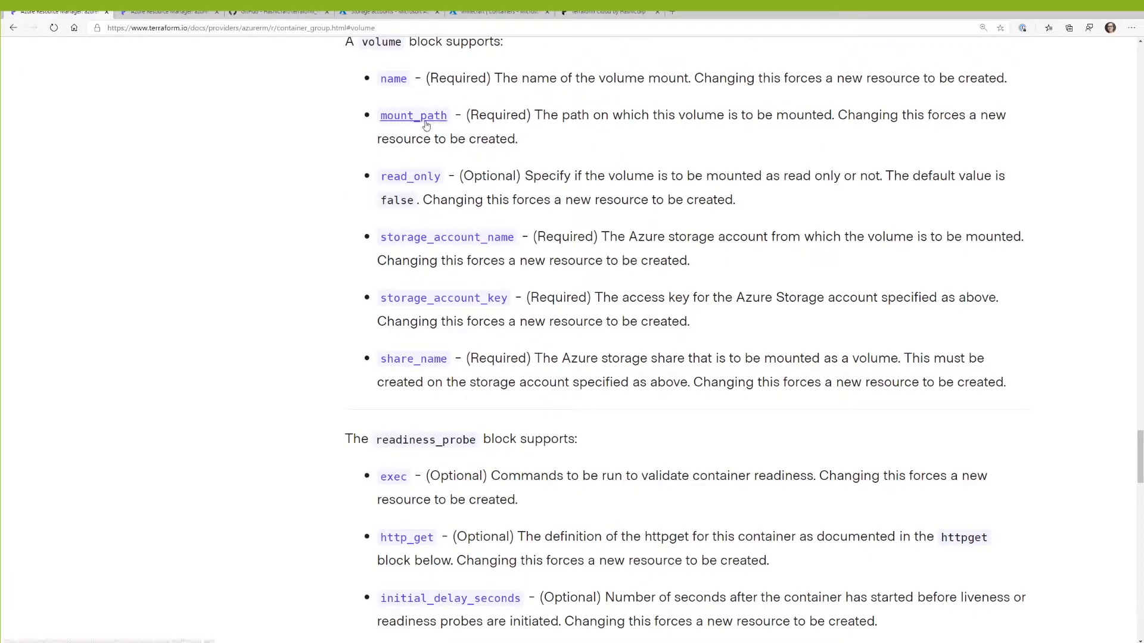
mouse_move(426, 122)
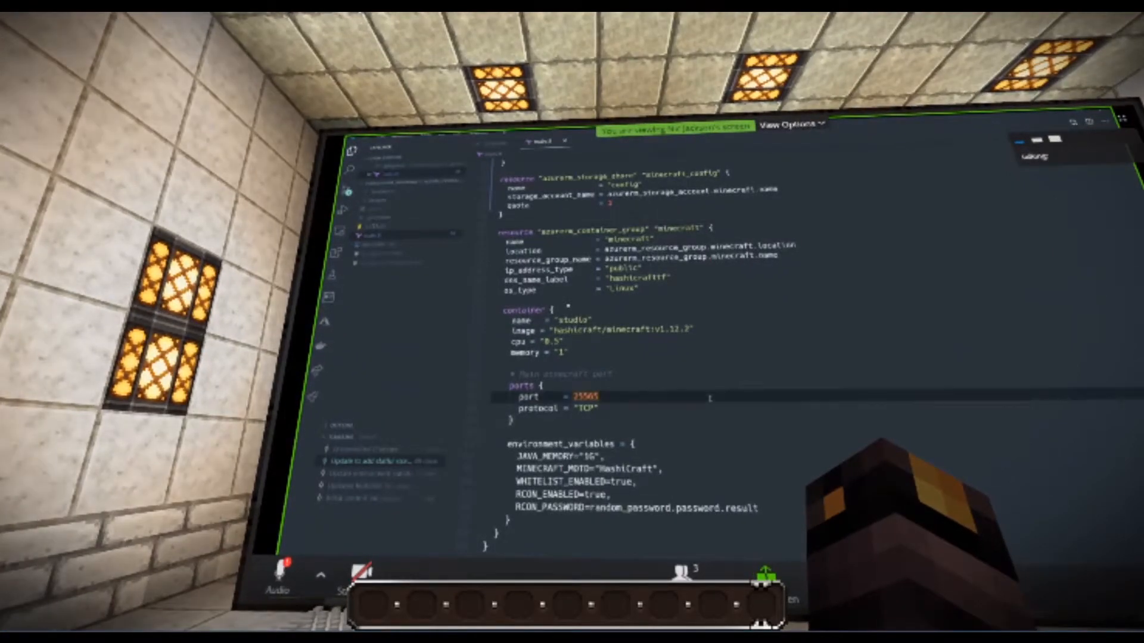
scroll("down", 3)
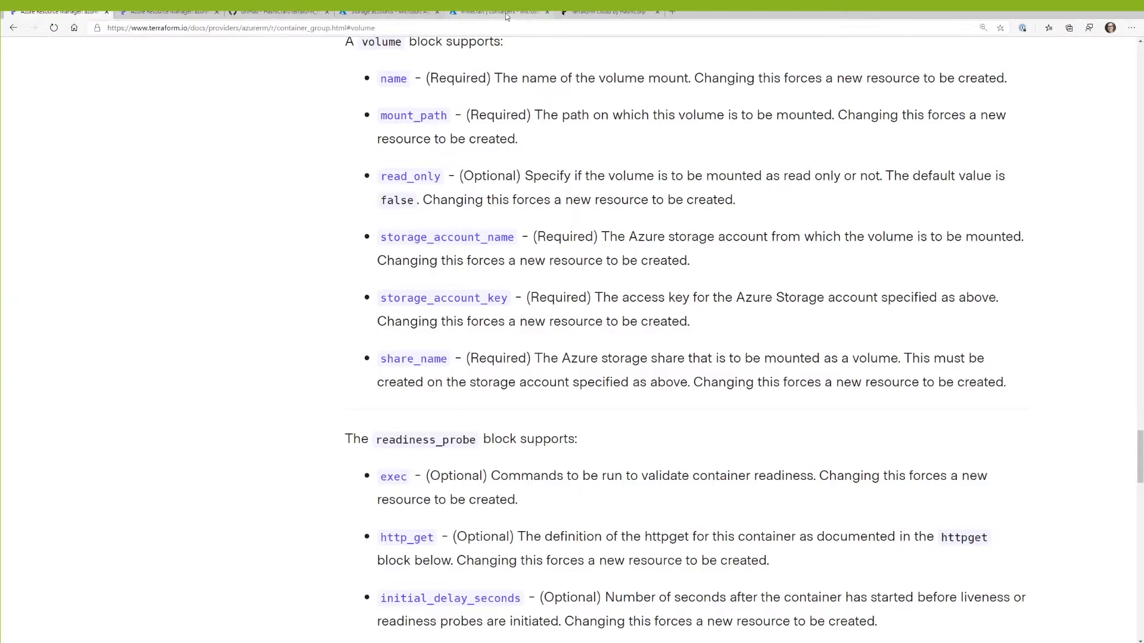
In the minecraft container's portal shell, list the world files with ls, go back up and into the config folder.
left_click(505, 11)
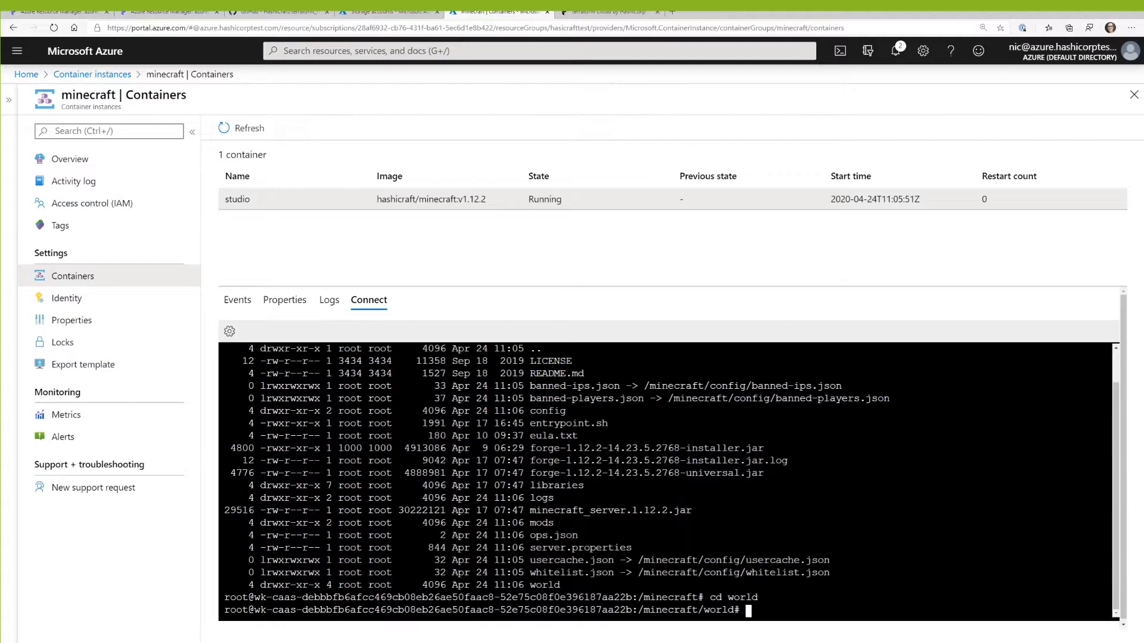
type("ls")
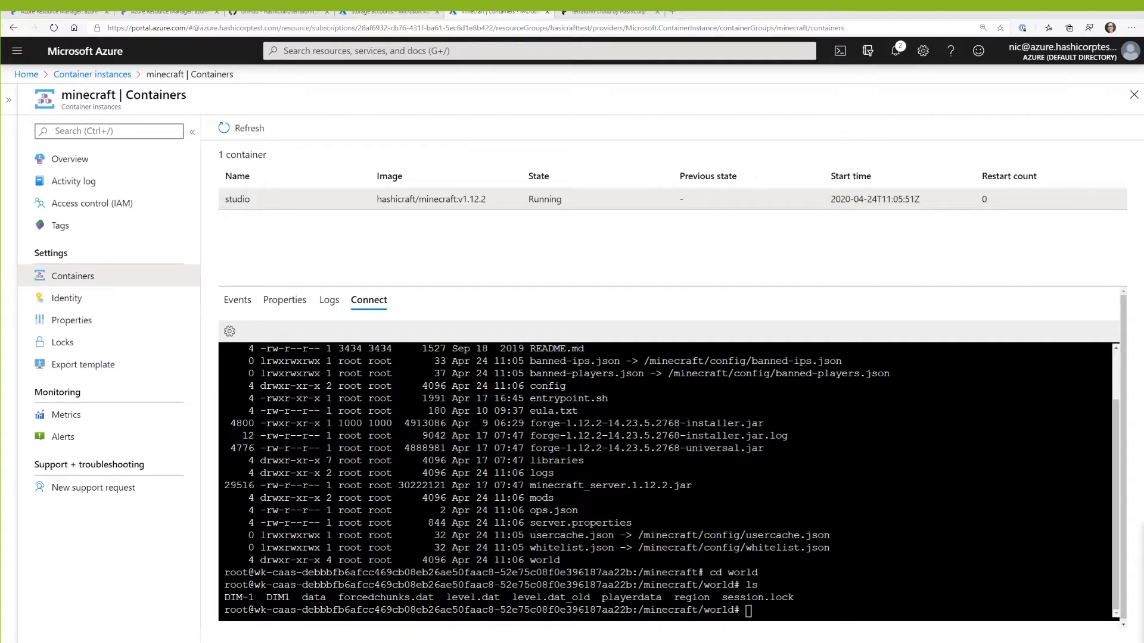
type("cd ..")
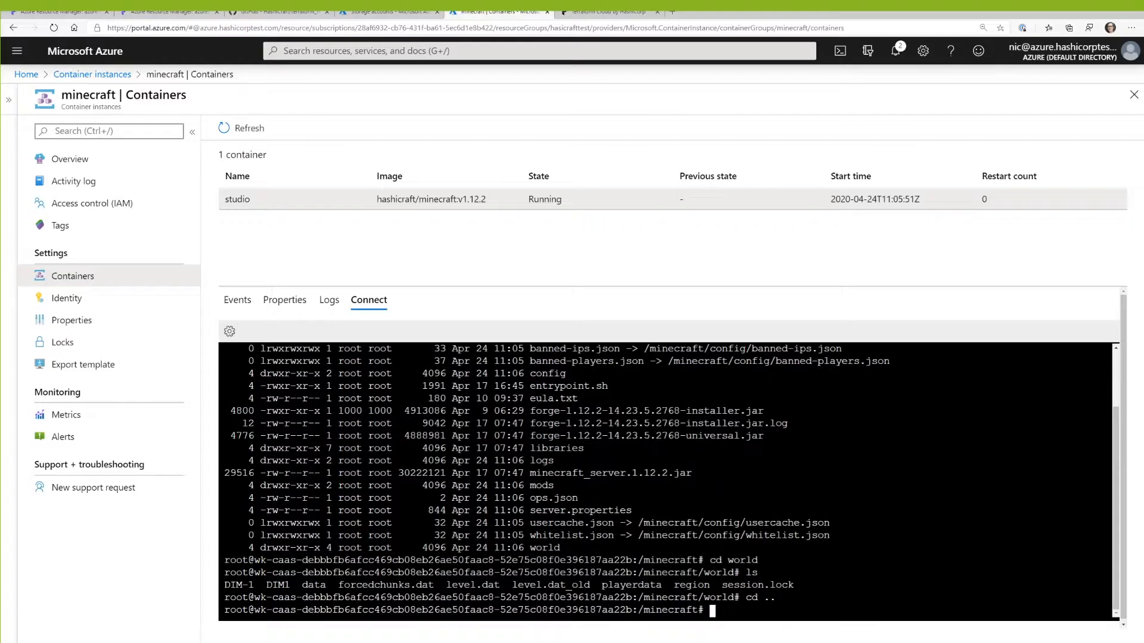
type("cd confd")
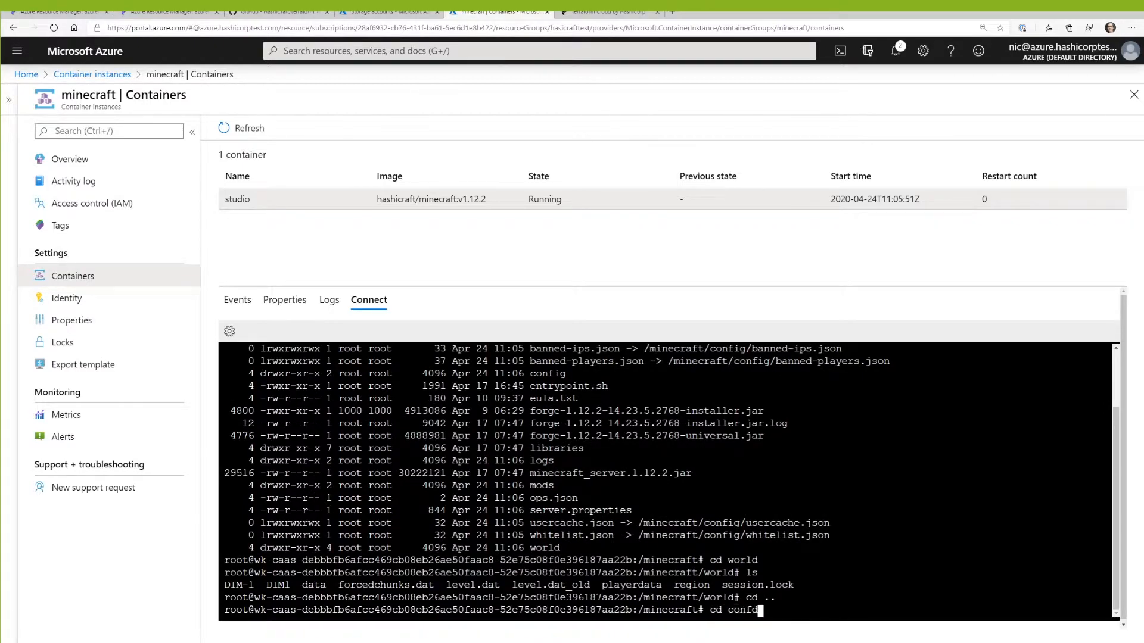
key("Enter")
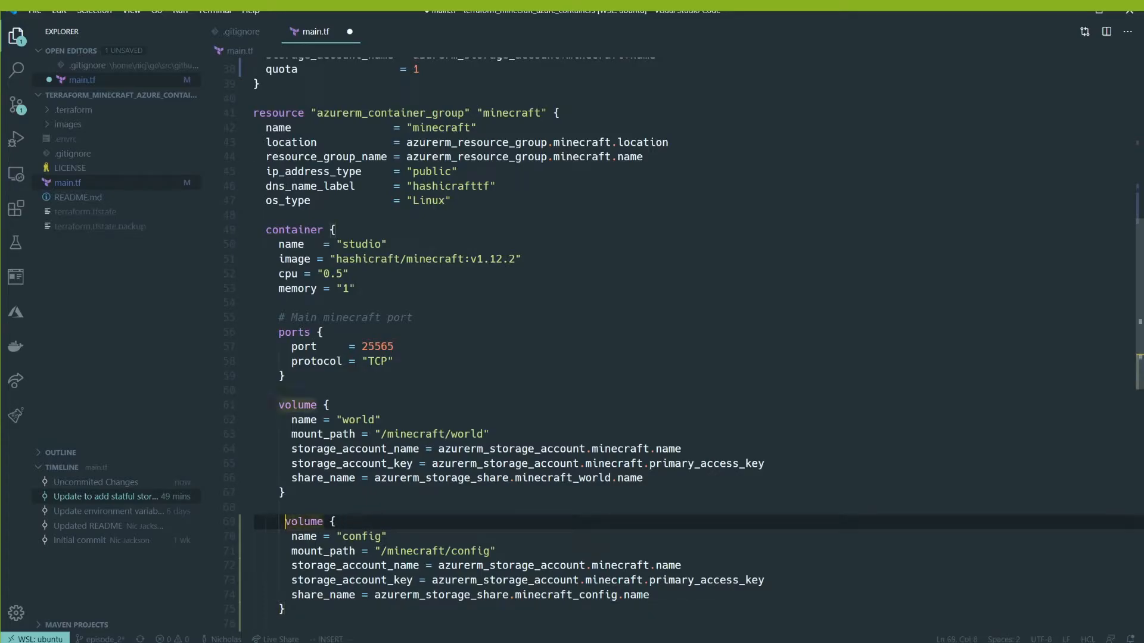
Scroll main.tf to the container group's world and config volume blocks mounted from storage shares.
scroll("down", 3)
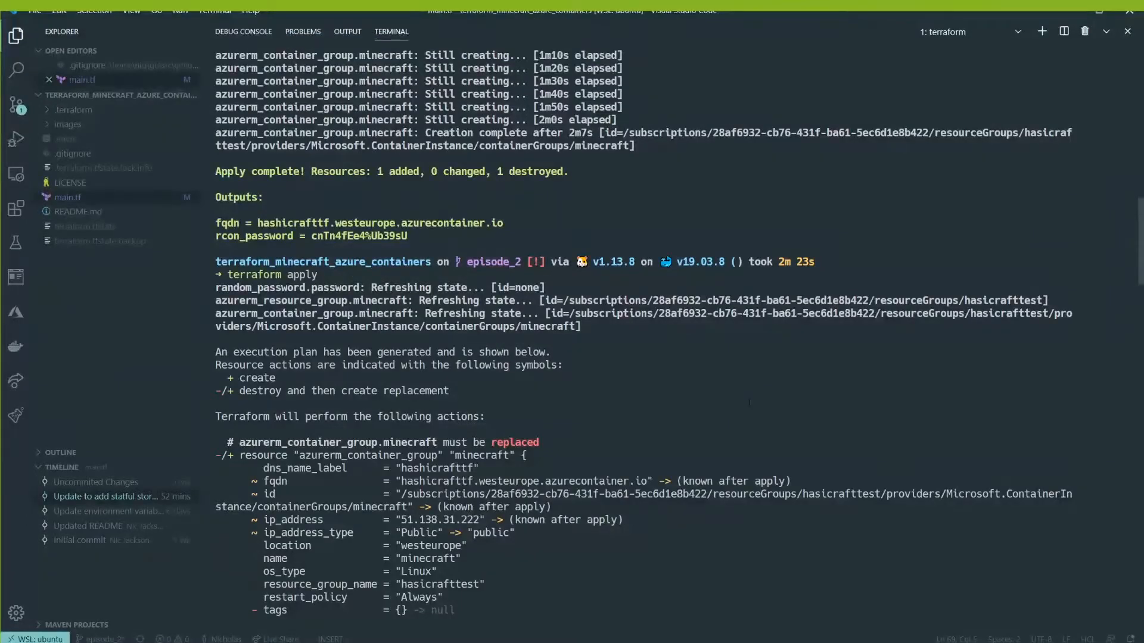
Review the terraform apply plan in the terminal and answer yes to approve it.
scroll("down", 3)
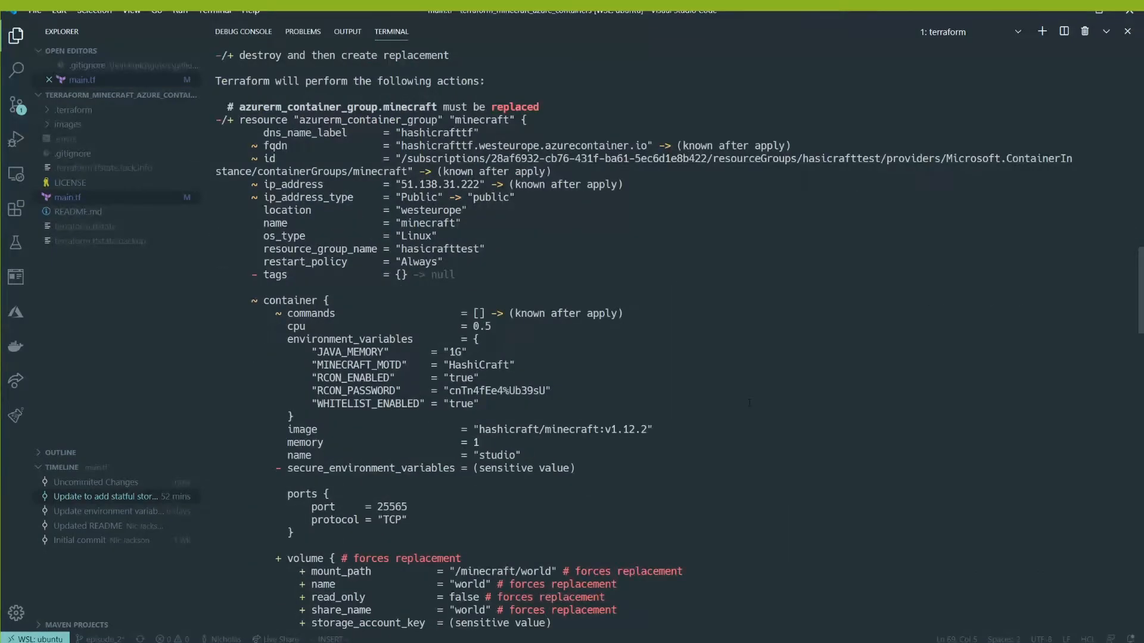
scroll("down", 3)
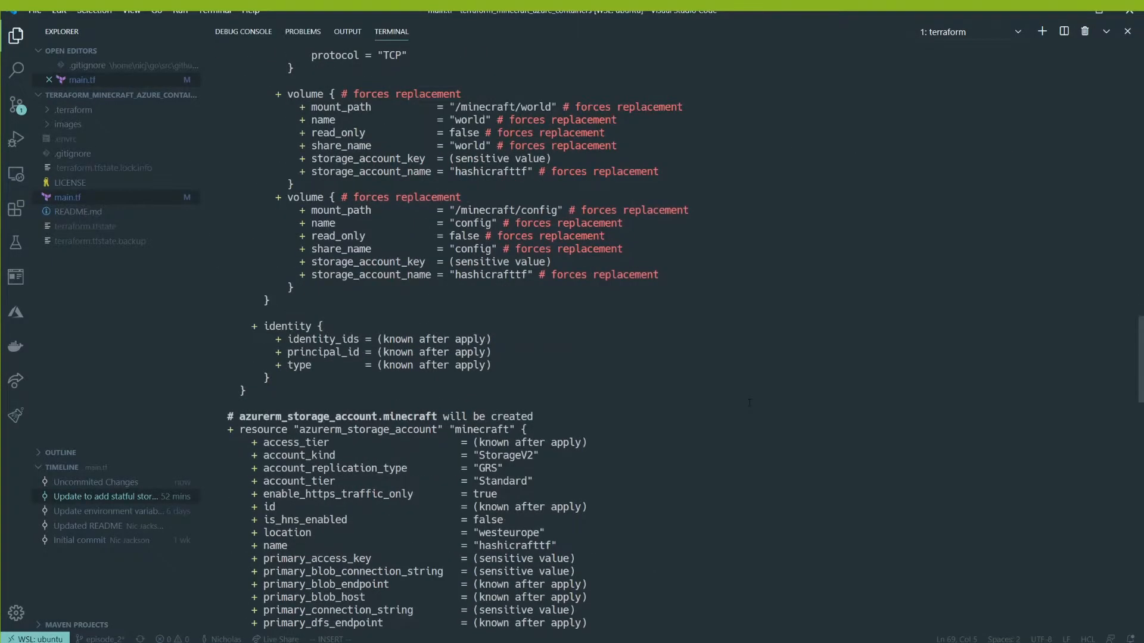
scroll("down", 3)
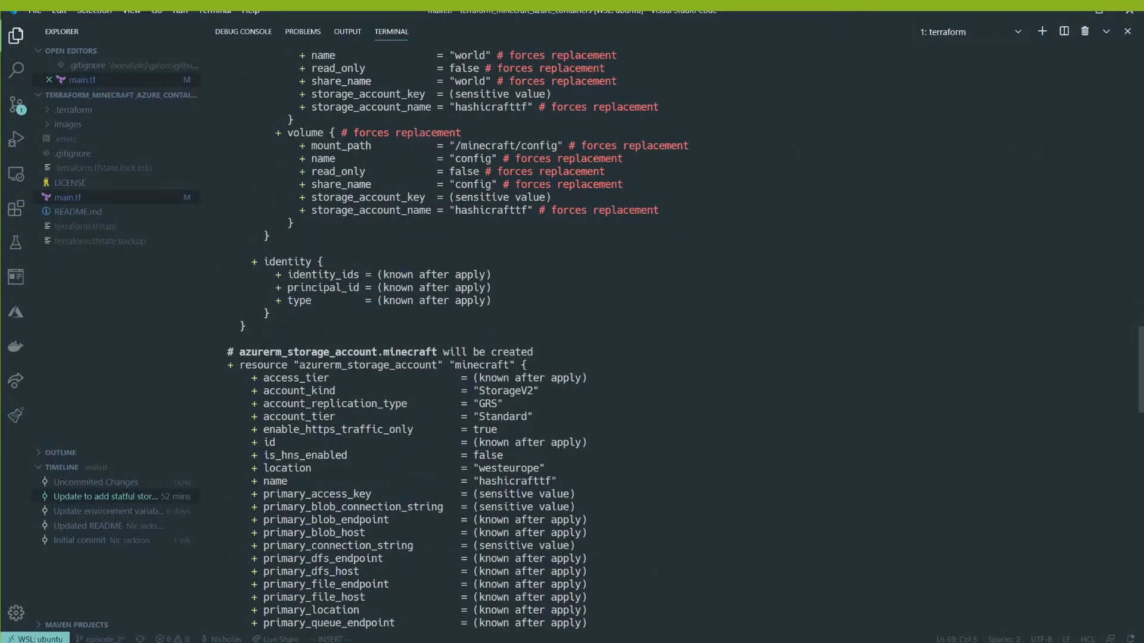
scroll("down", 3)
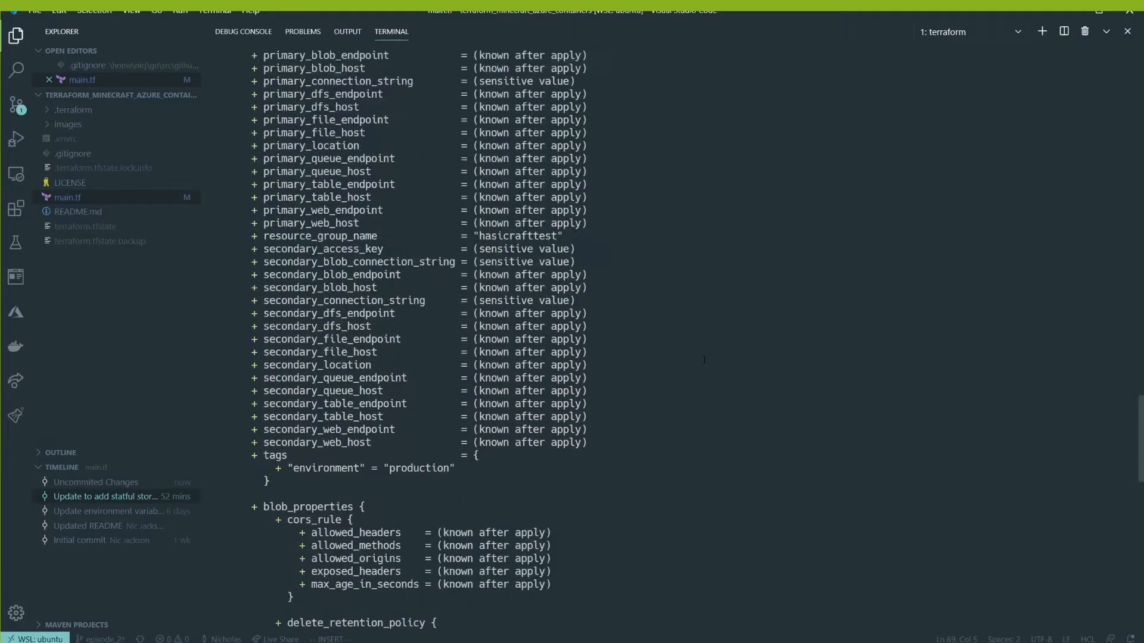
scroll("down", 3)
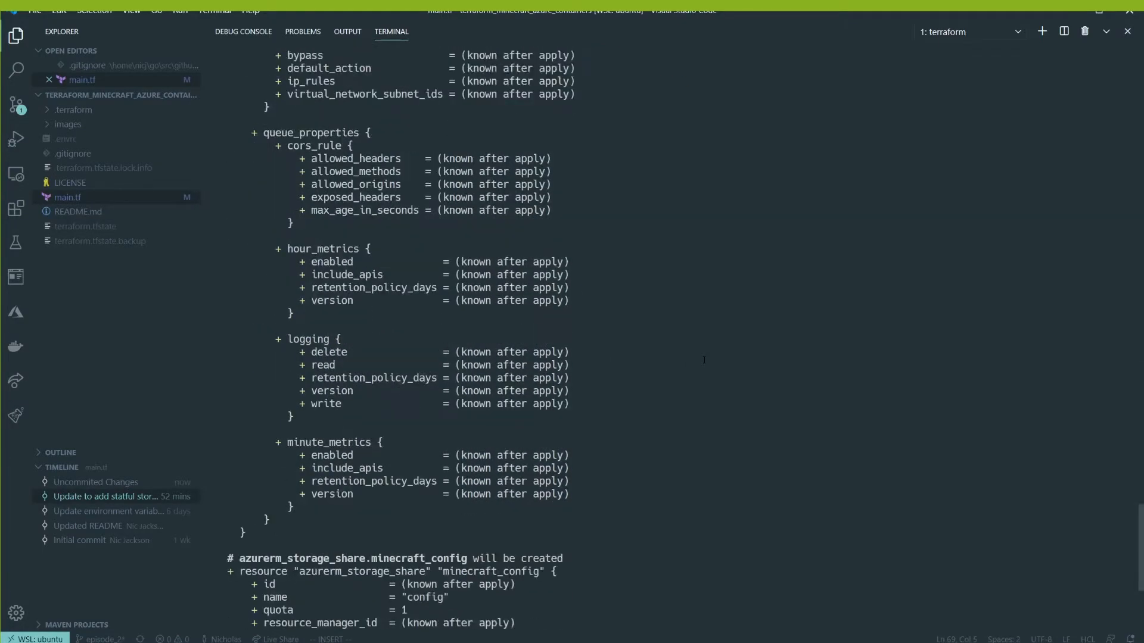
scroll("down", 3)
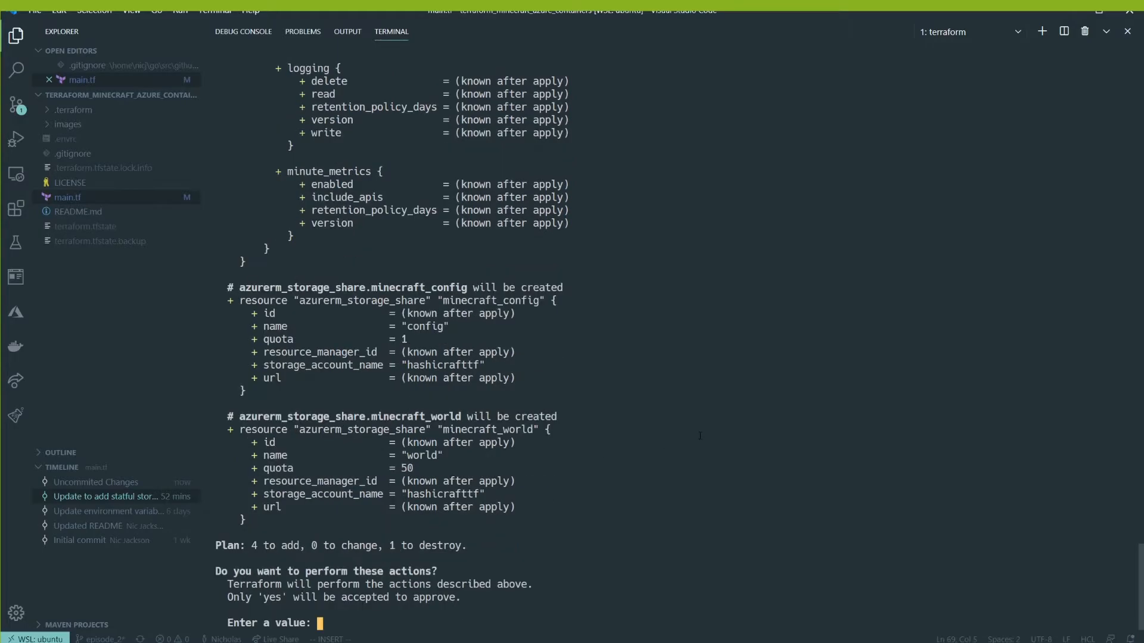
type("yes")
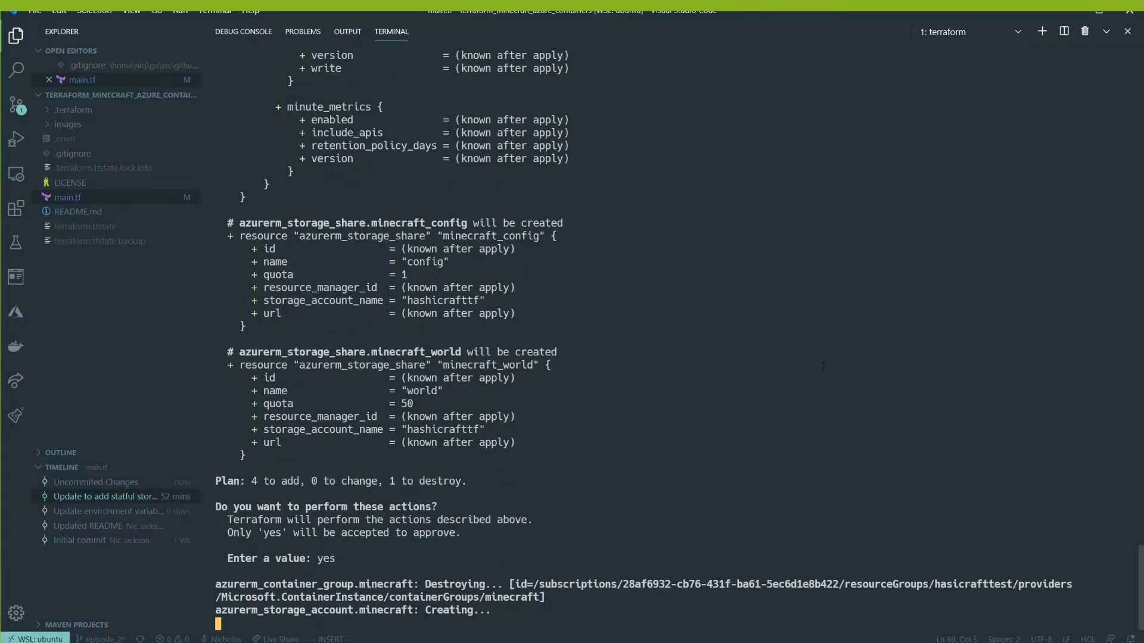
scroll("down", 3)
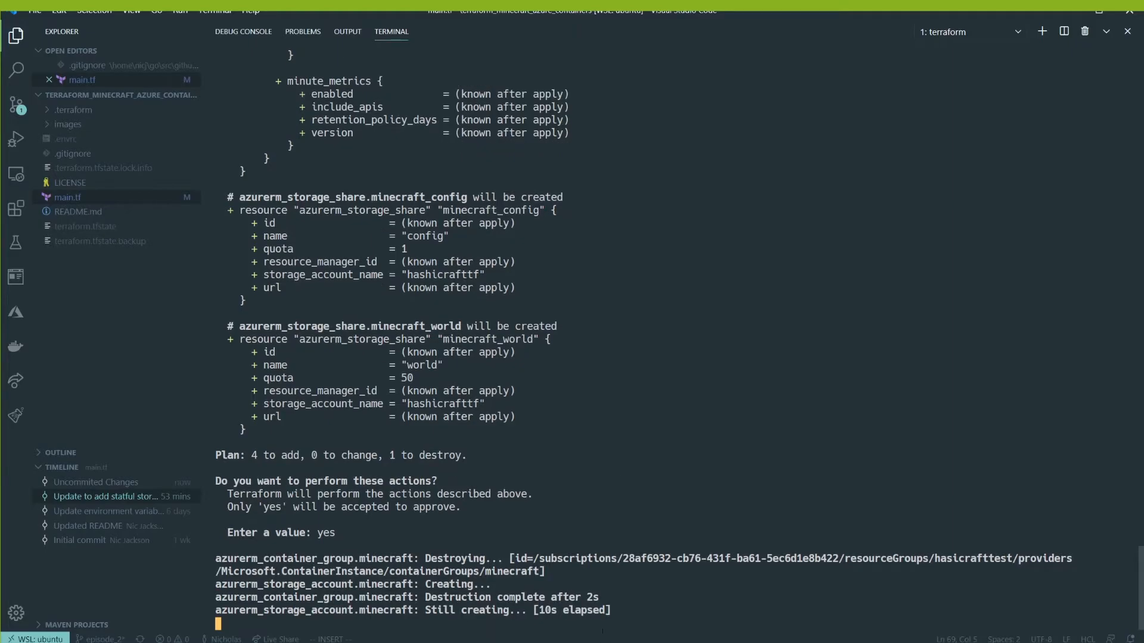
mouse_move(693, 331)
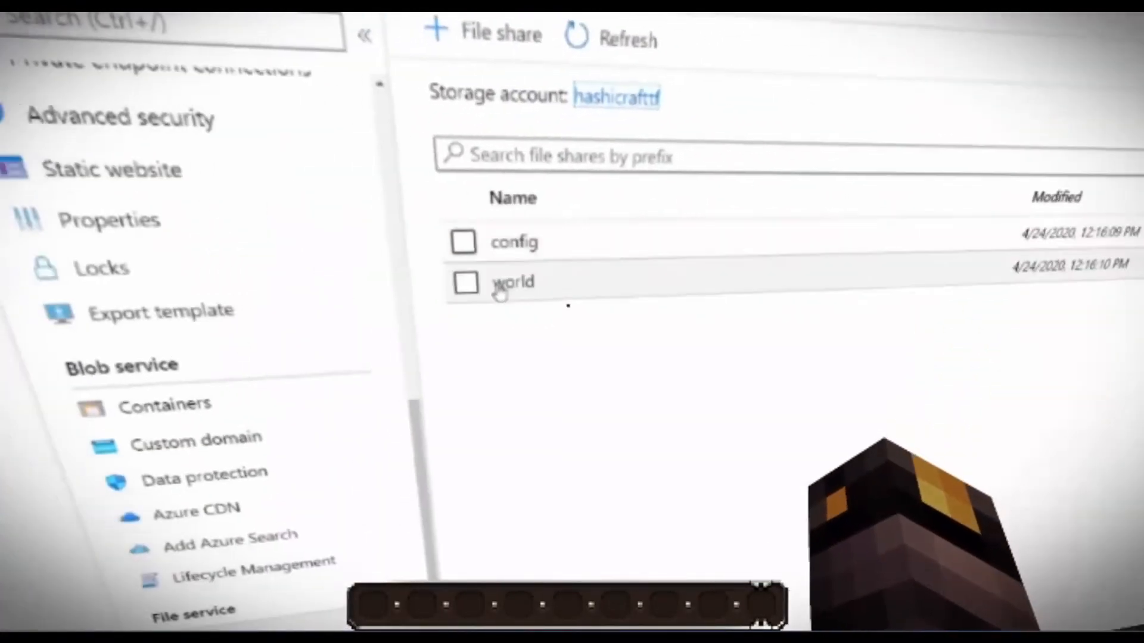
On the in-game monitor, view the storage account's config and world file shares, then the container's Events tab.
left_click(513, 242)
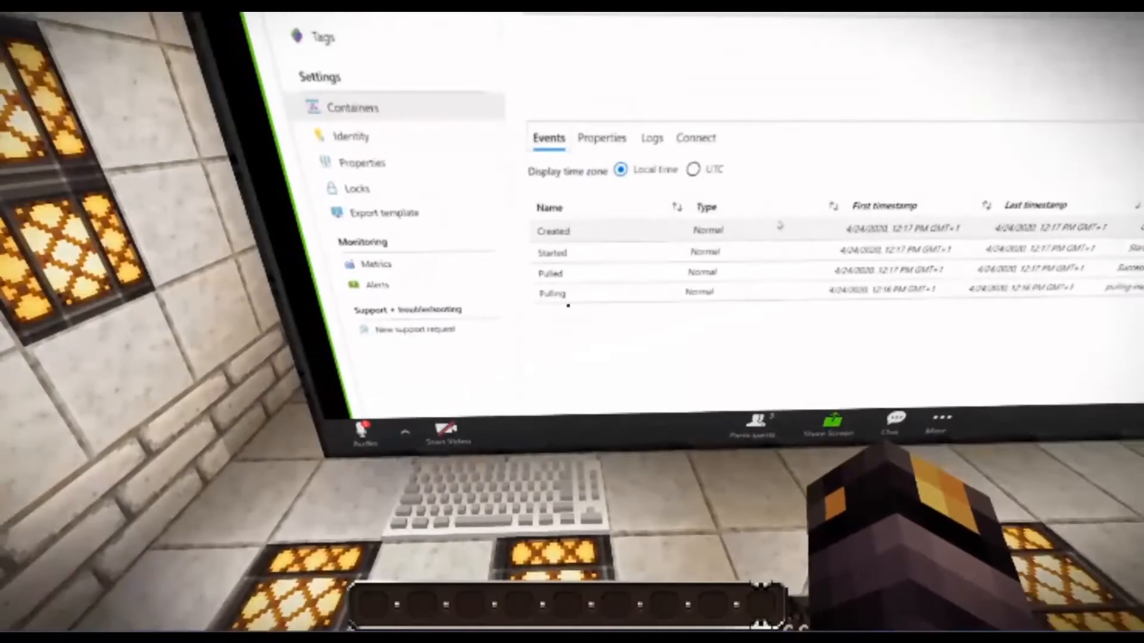
left_click(651, 138)
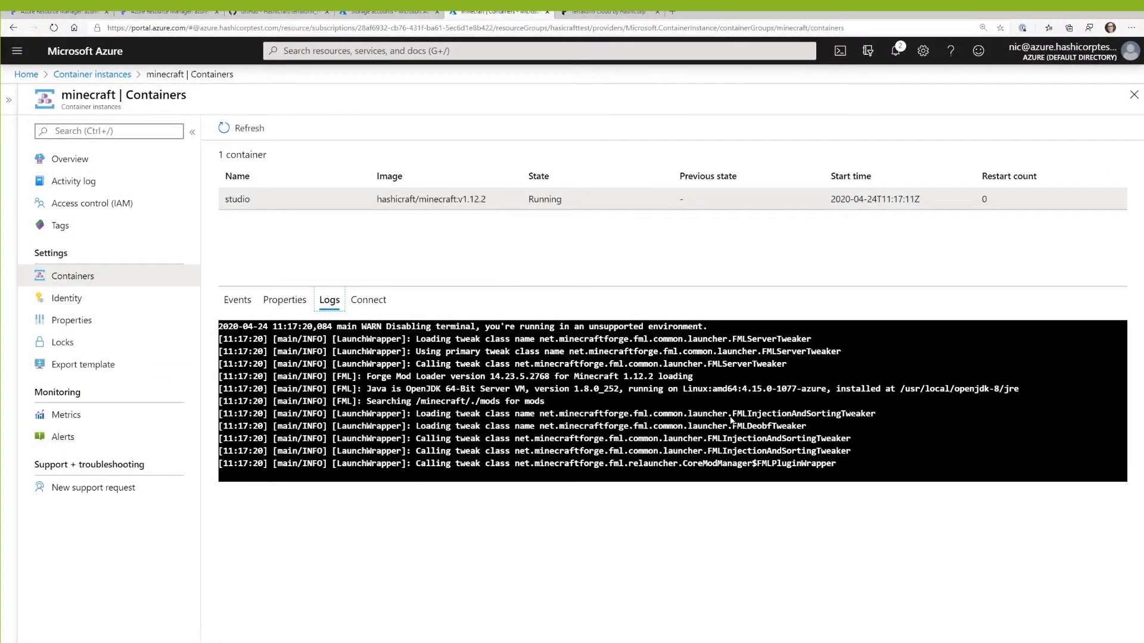
mouse_move(714, 450)
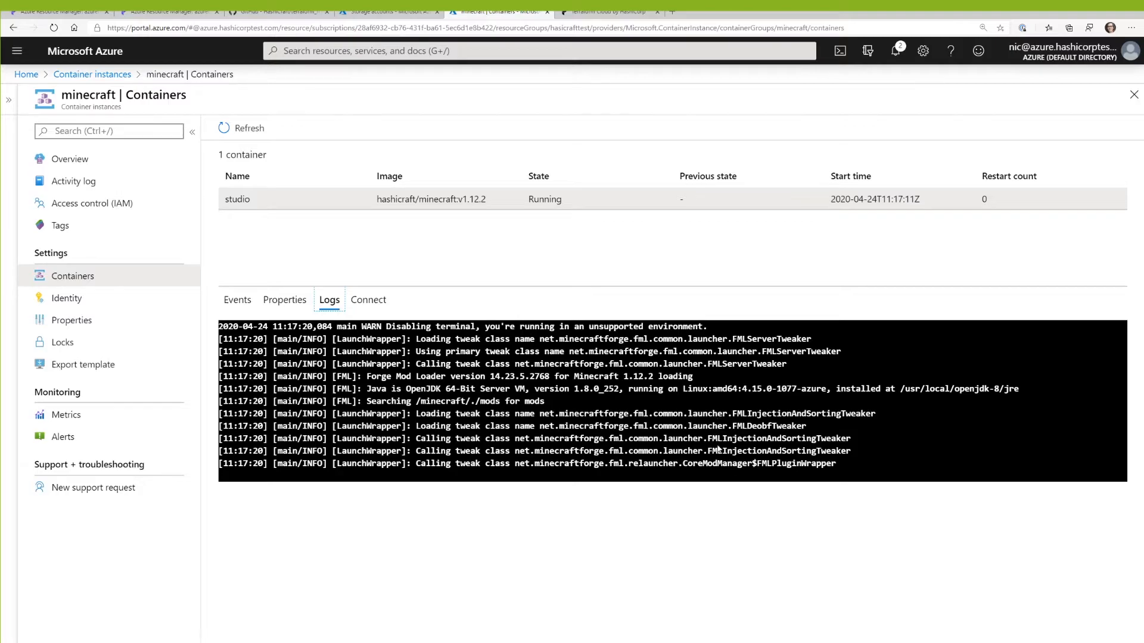
Connect to the minecraft container with a /bin/bash shell from the portal's Connect tab.
left_click(368, 300)
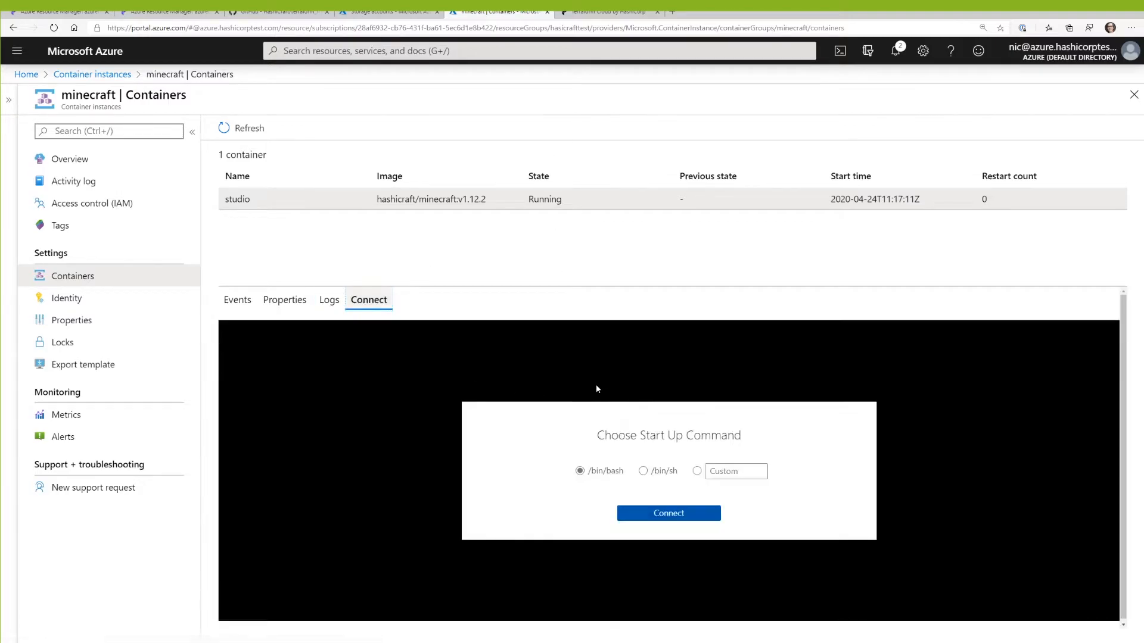
left_click(668, 512)
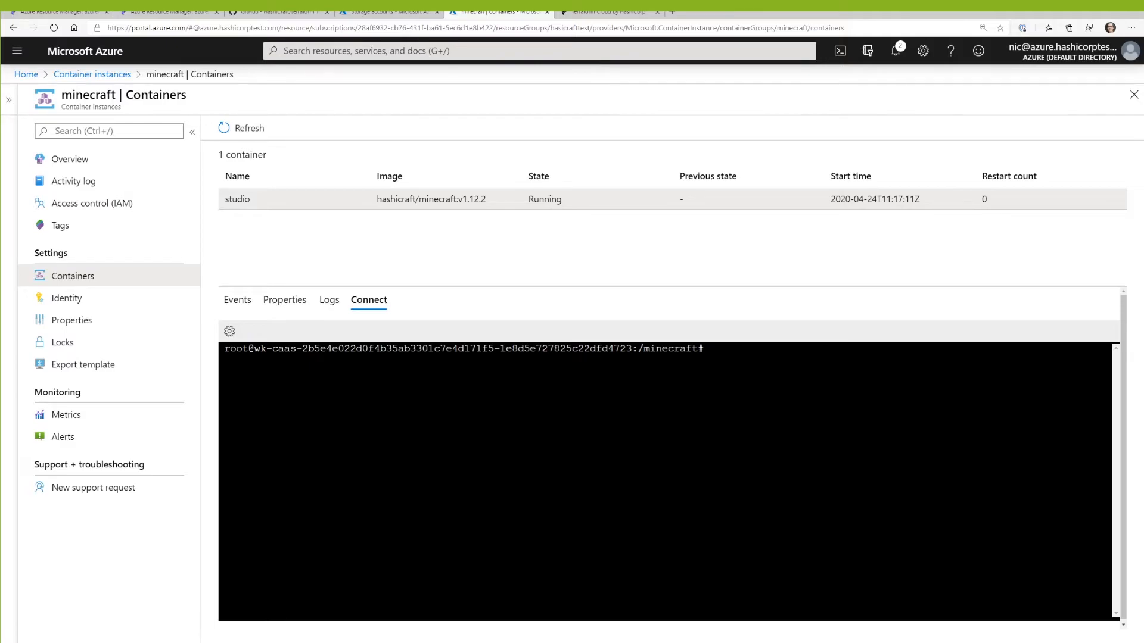
Run rcon-cli with ${RCON_PASSWORD} and whitelist add the player sheriffj on the server.
type("rcon")
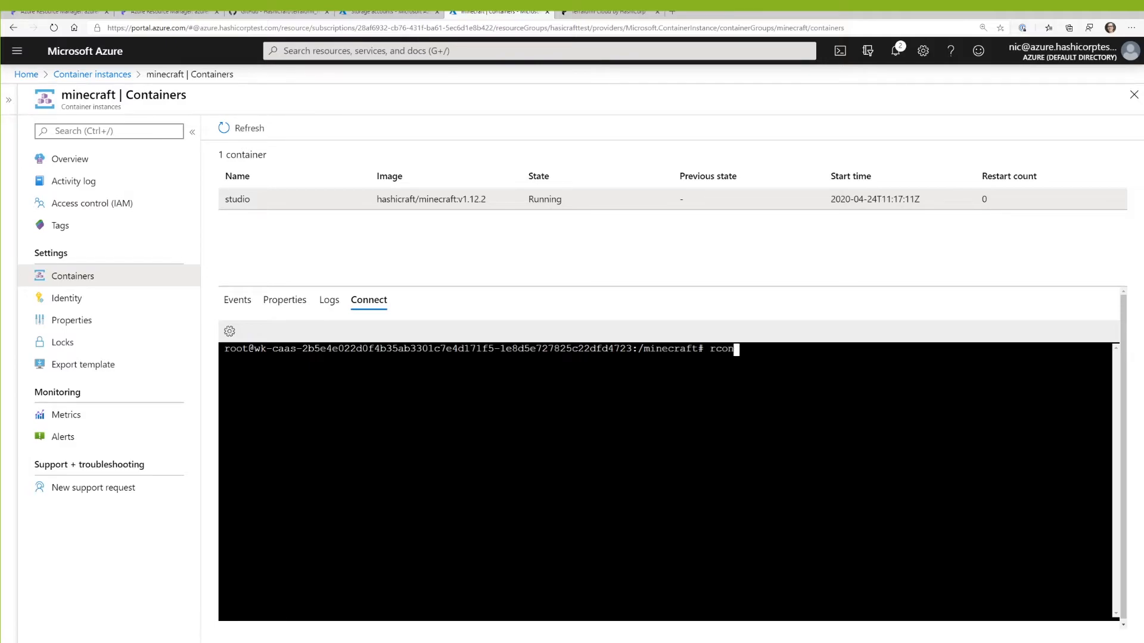
type("-cli --password ${")
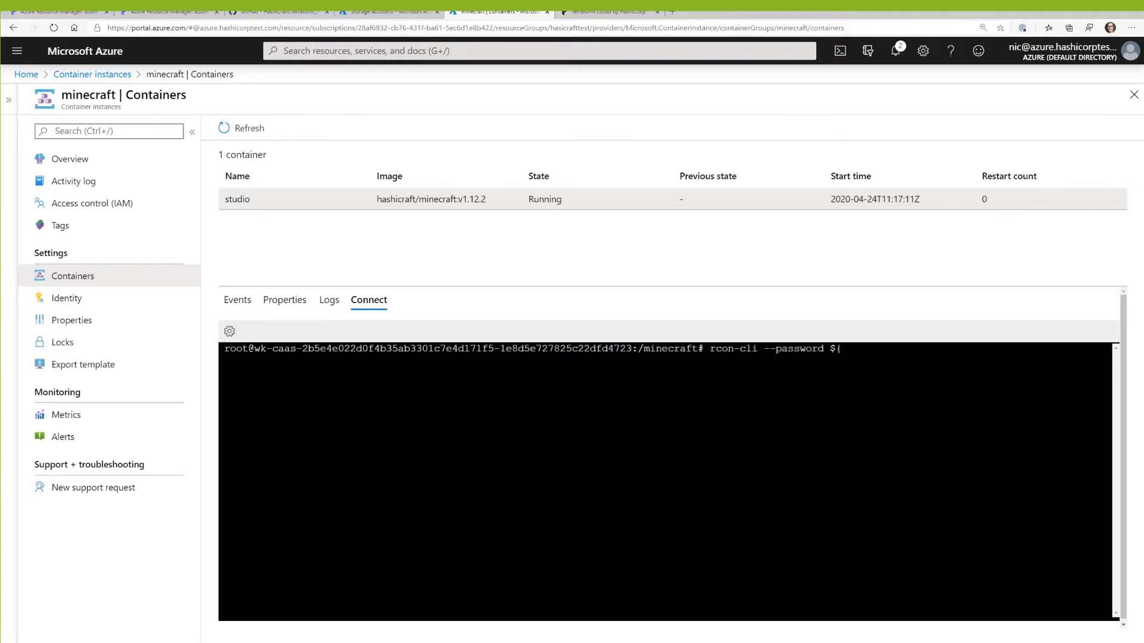
type("RCON_PASSWORD}")
type("whitelist add a")
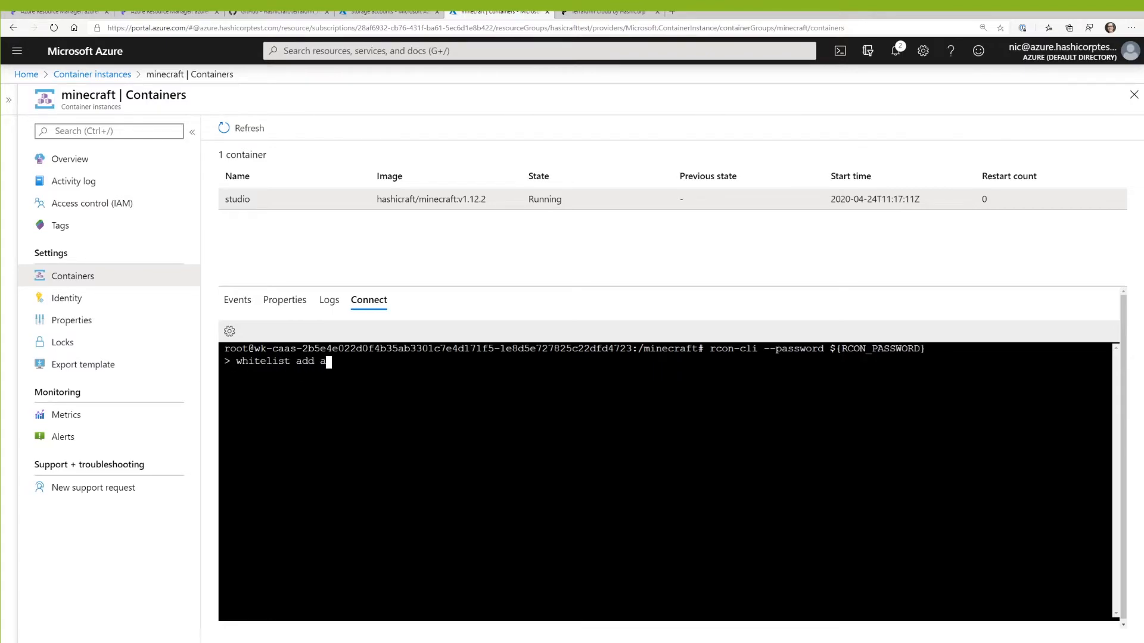
type("sheriffj")
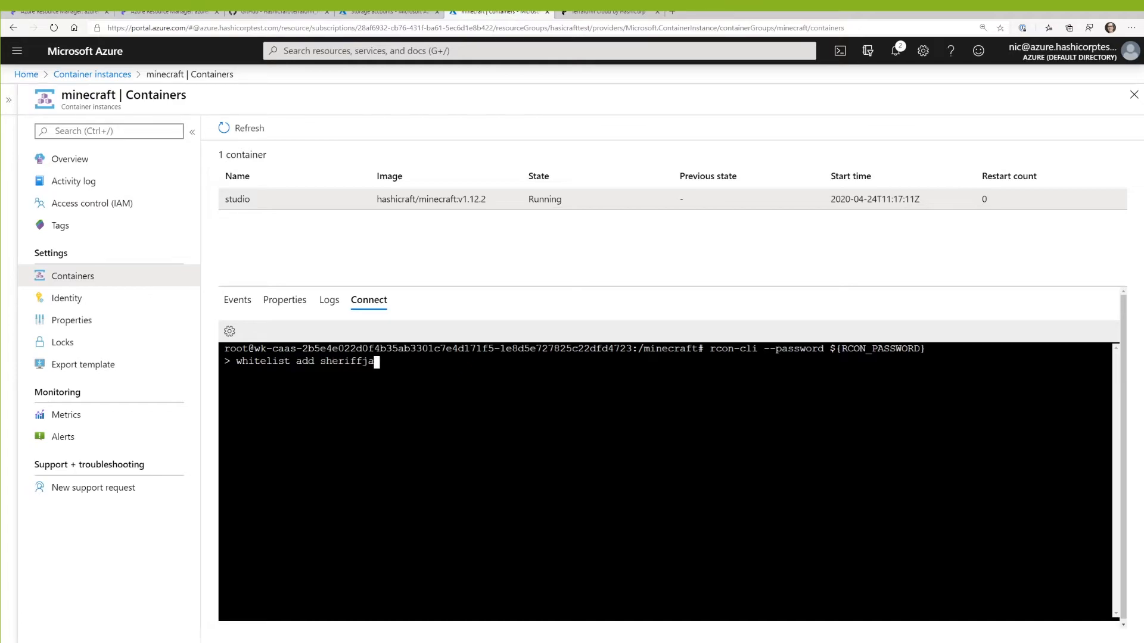
key("Enter")
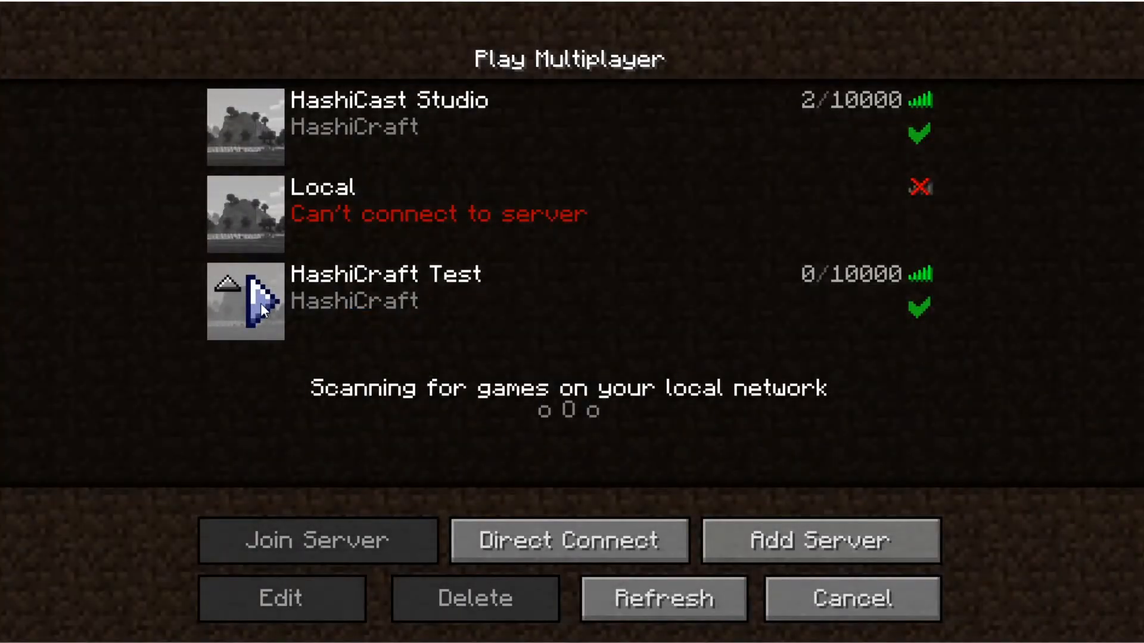
Join the HashiCraft Test server from the Play Multiplayer list.
double_click(249, 301)
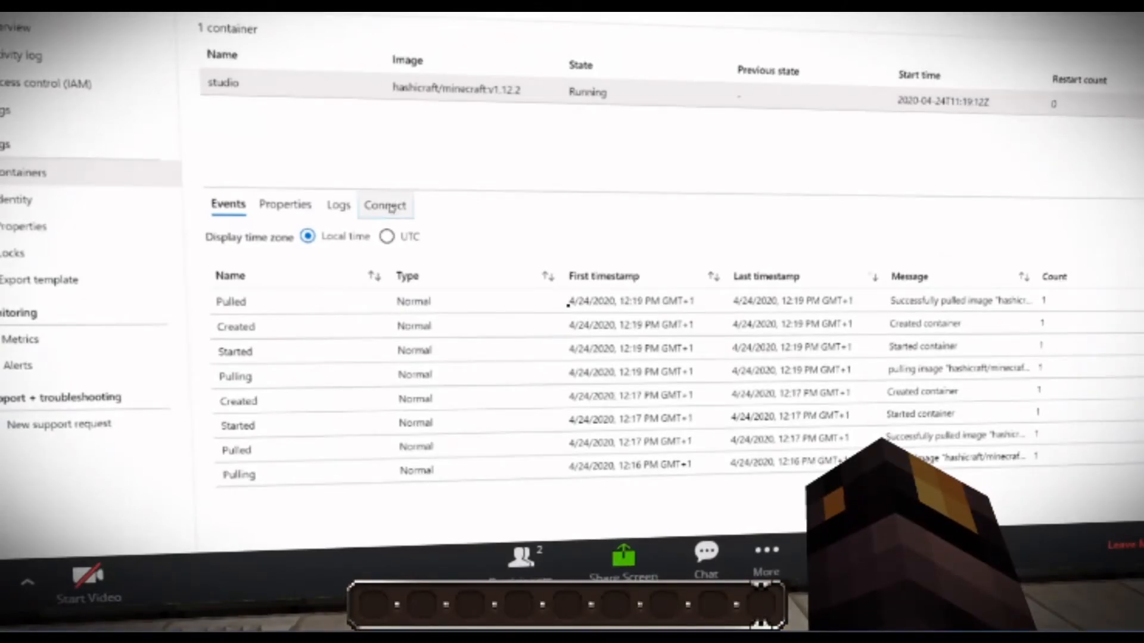
In the restarted container's shell, cd into world/ and run ls -las to list level.dat, region and other files.
left_click(385, 205)
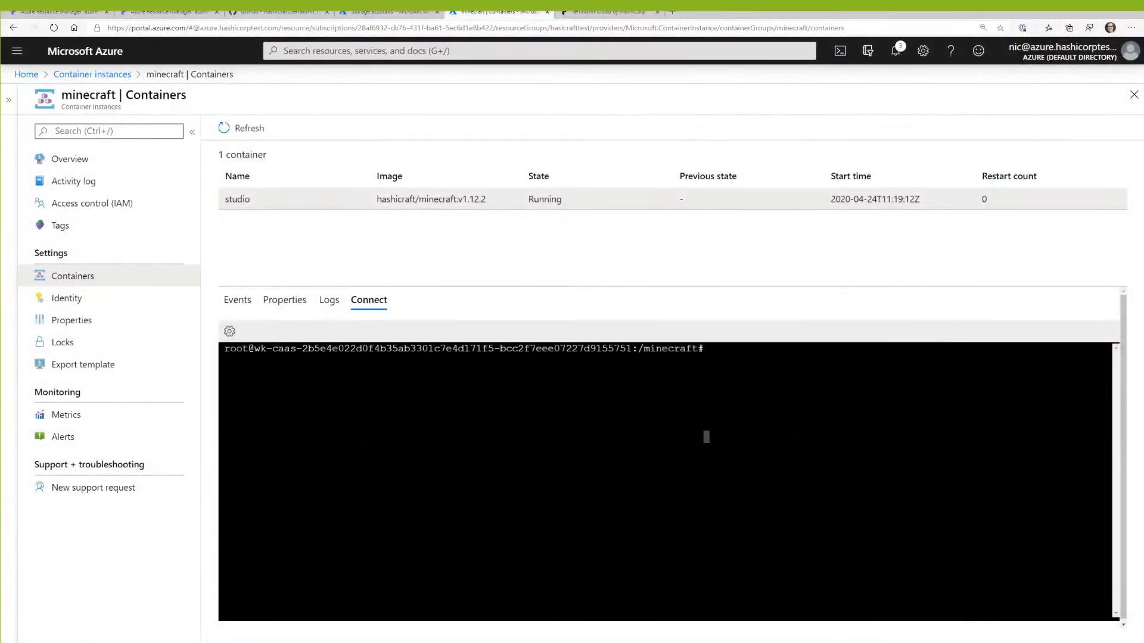
type("cd mi")
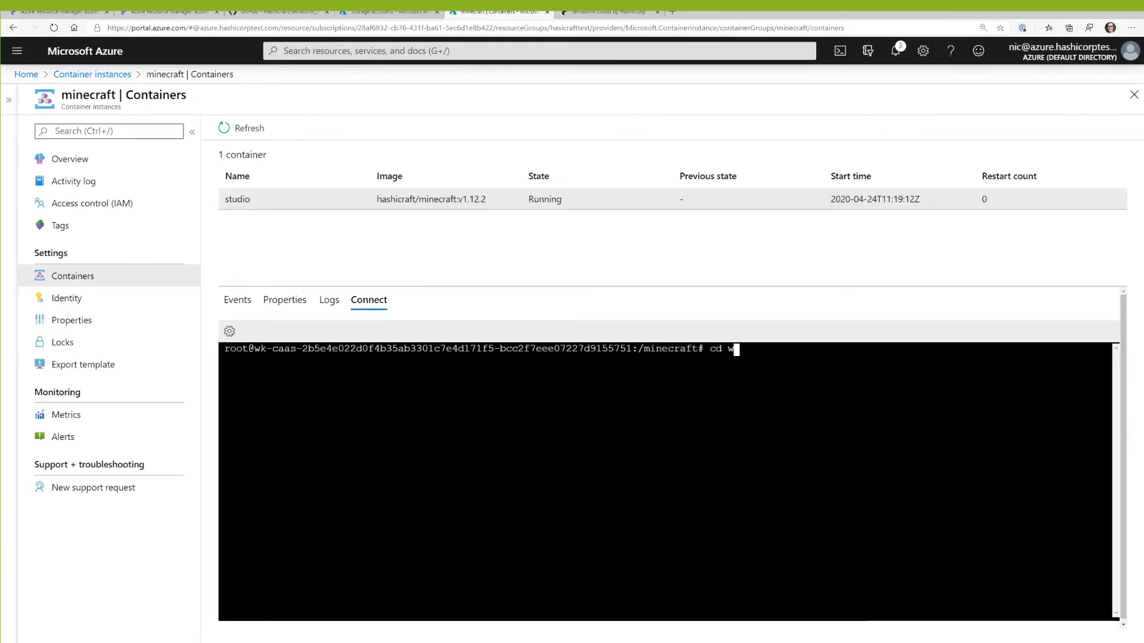
type("orld/")
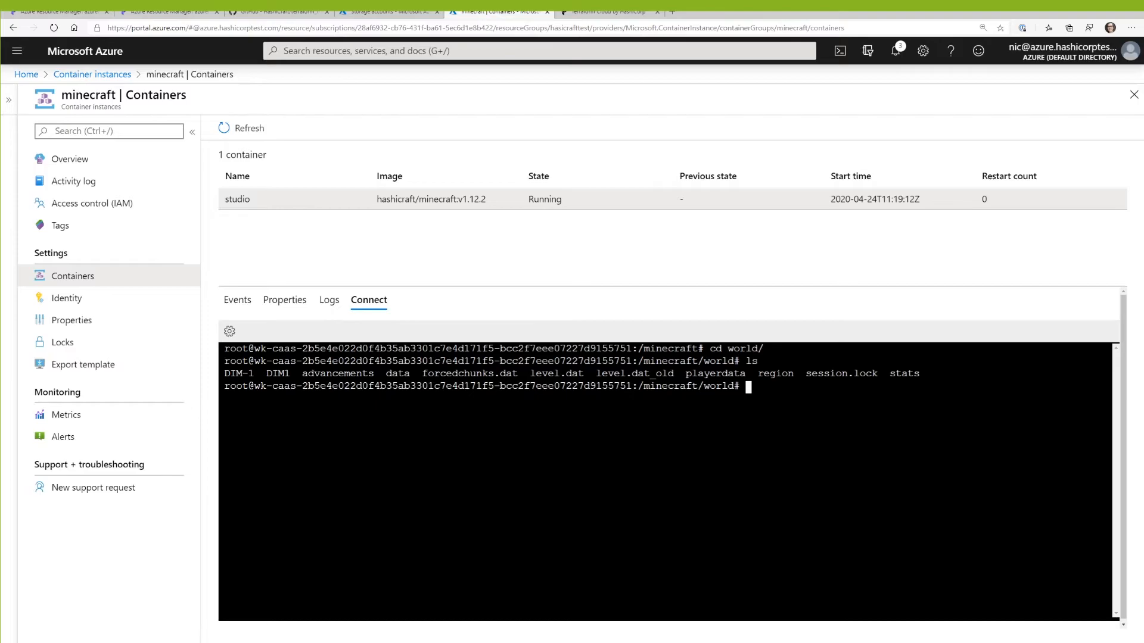
type("ls -las")
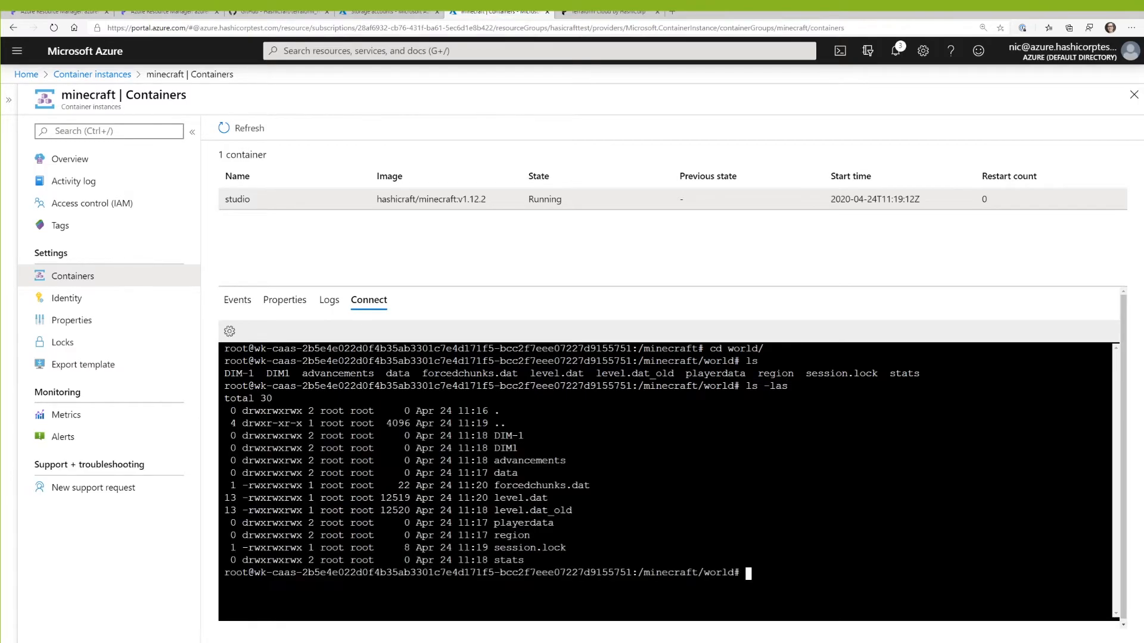